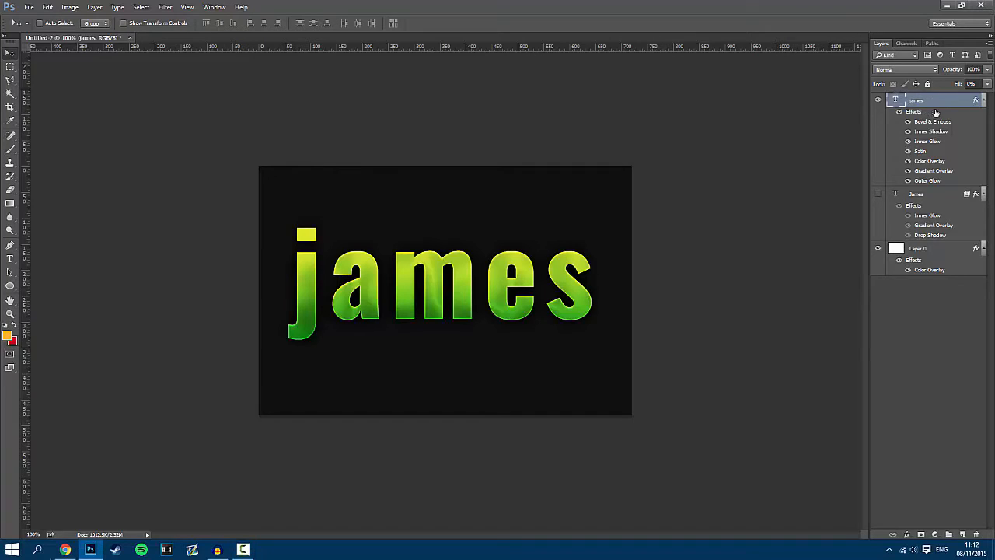
Step: Open the Layer Style dialog for the green 'james' text layer via Blending Options
{"action": "right_click", "coordinate": [916, 101]}
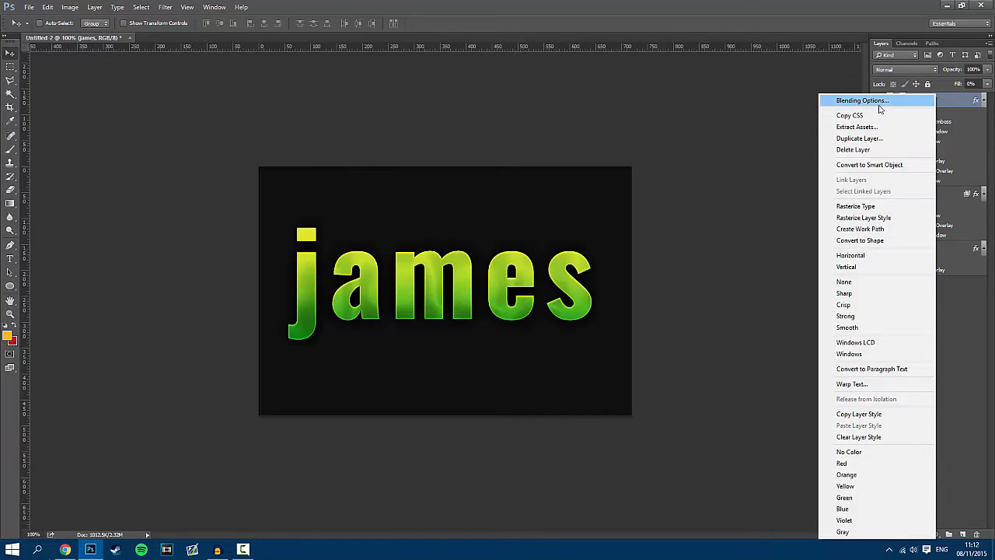
{"action": "left_click", "coordinate": [861, 101]}
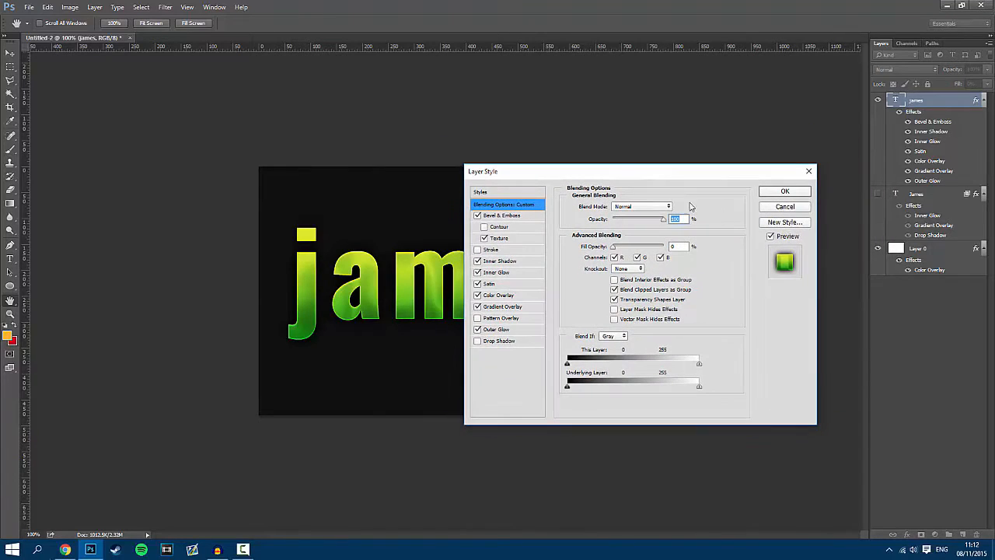
{"action": "left_click", "coordinate": [785, 222]}
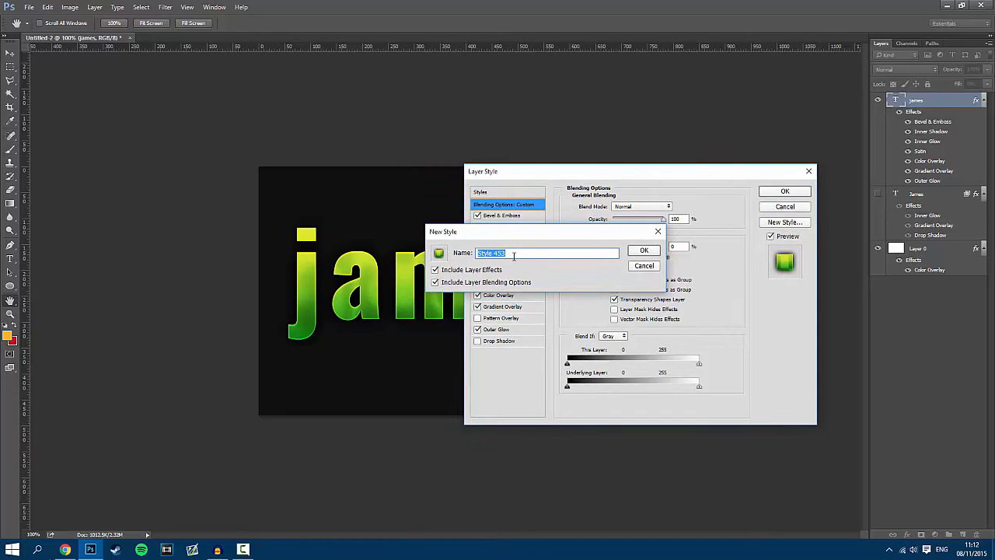
Step: Save the green effects as the 'Hulk' style and apply it to the gold 'James' layer
{"action": "type", "text": "hu"}
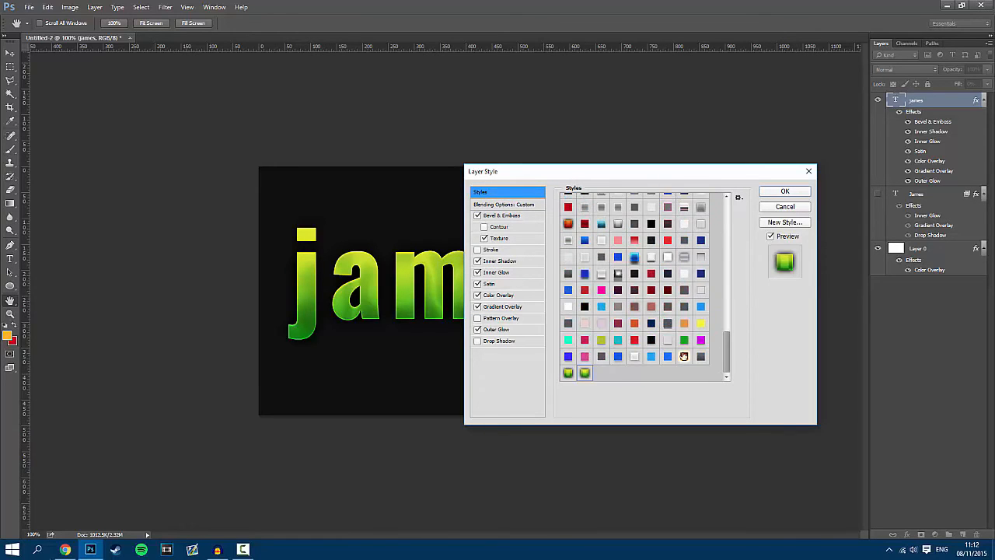
{"action": "left_click", "coordinate": [784, 191]}
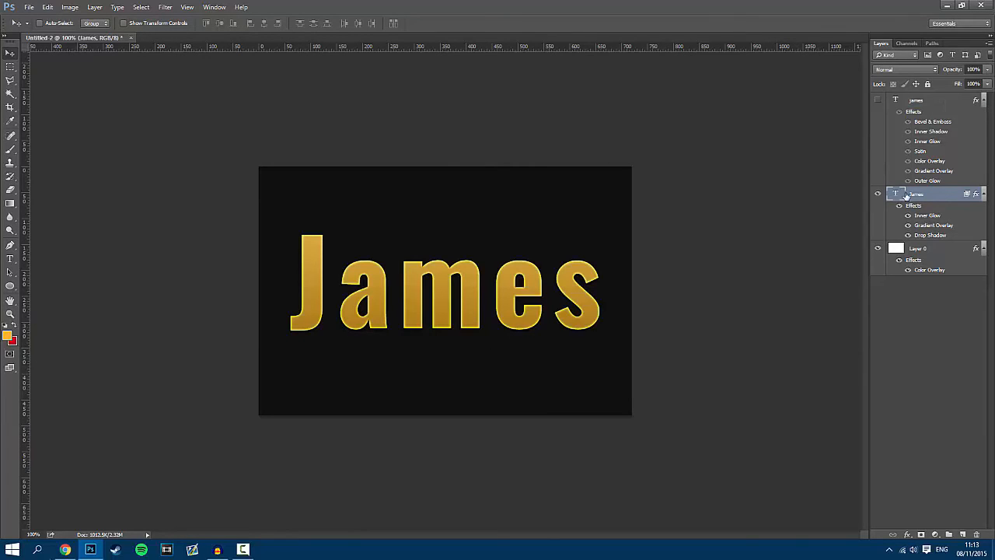
{"action": "double_click", "coordinate": [922, 193]}
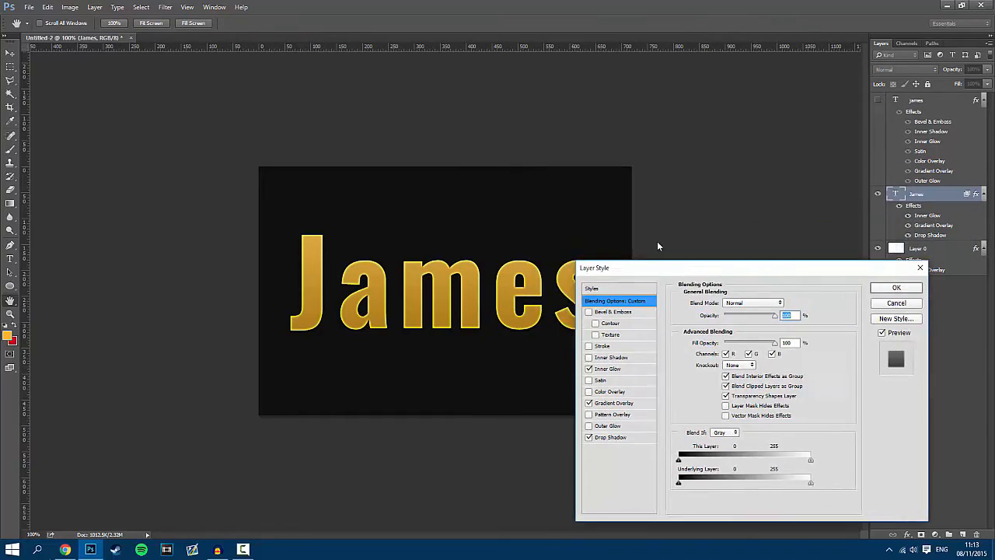
{"action": "left_click", "coordinate": [592, 288]}
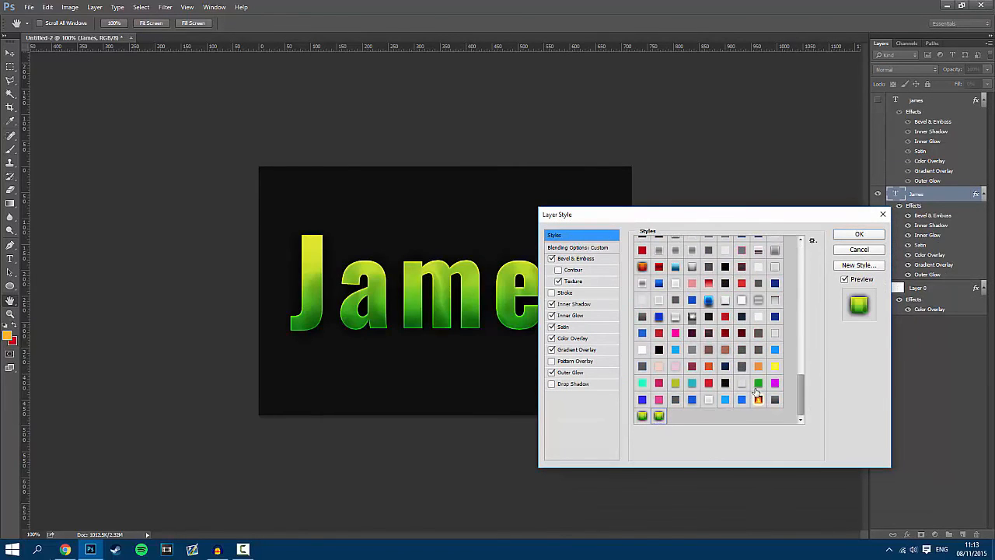
{"action": "left_click", "coordinate": [859, 234]}
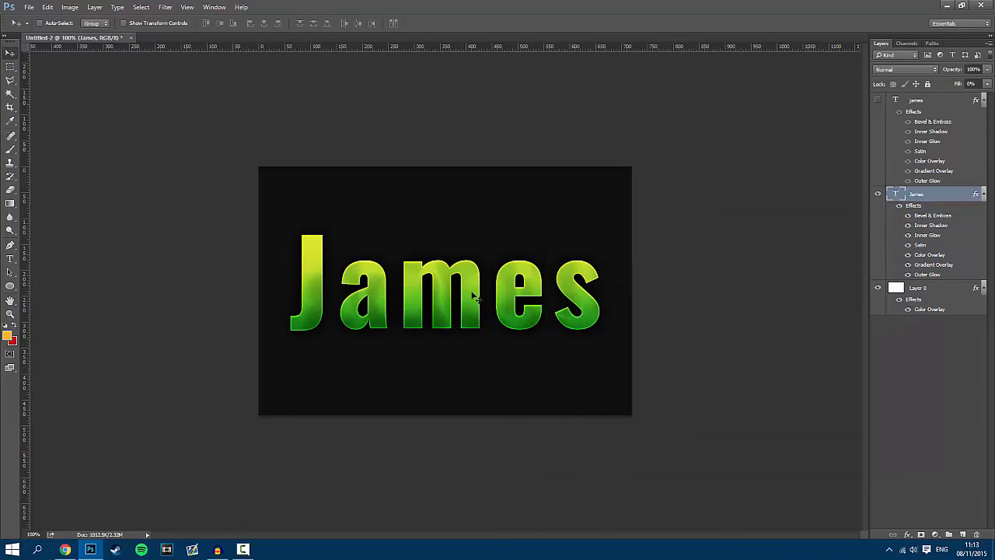
{"action": "mouse_move", "coordinate": [540, 300]}
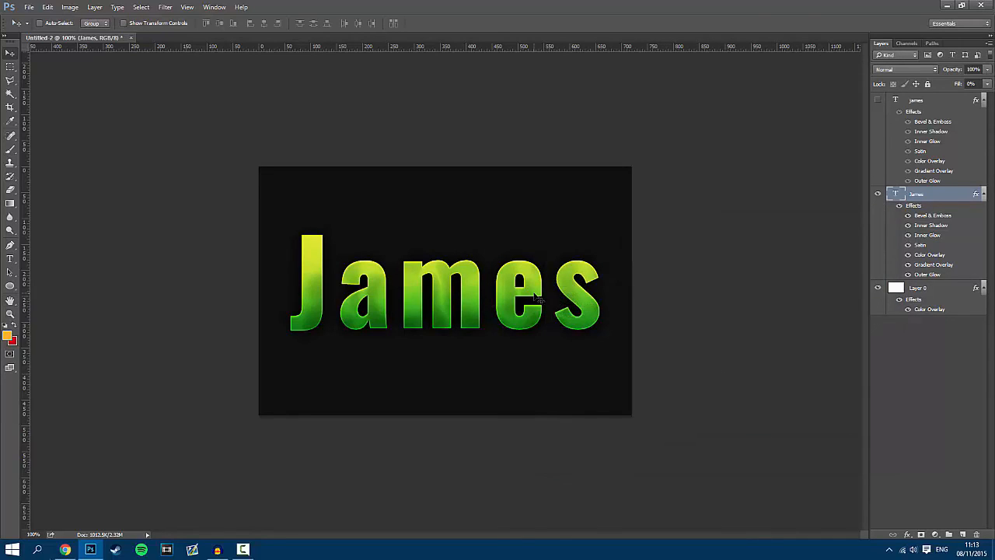